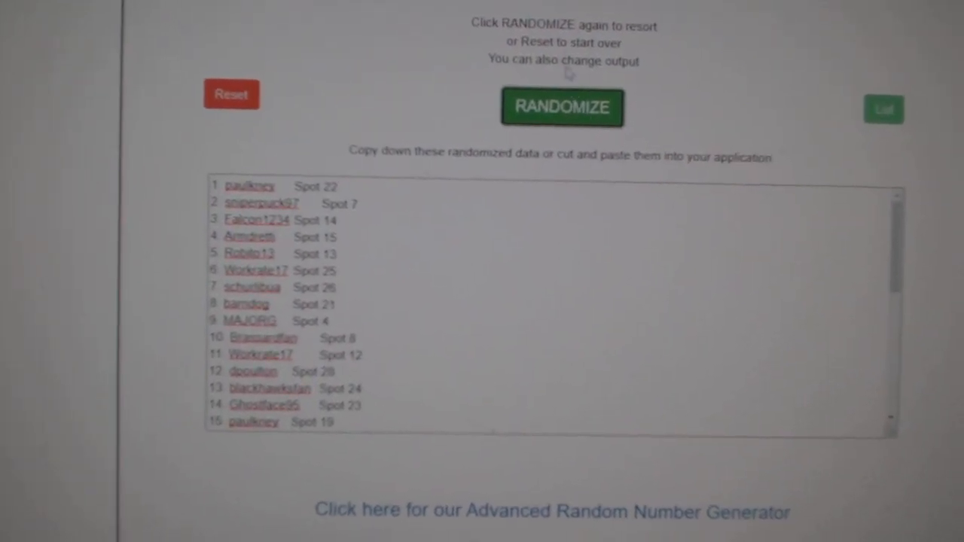
# Step: Randomize the participant-and-spot list twice for a fresh order
pyautogui.click(561, 107)
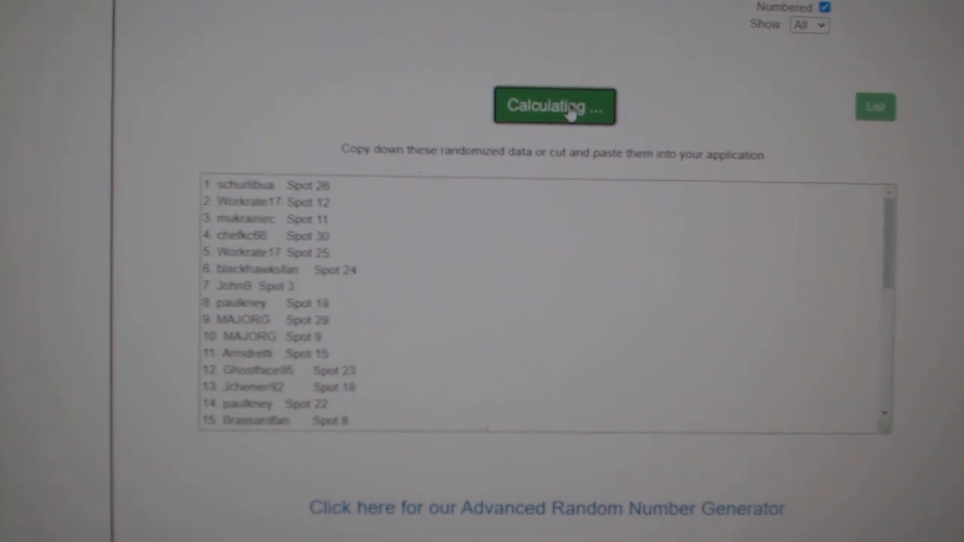
pyautogui.click(555, 106)
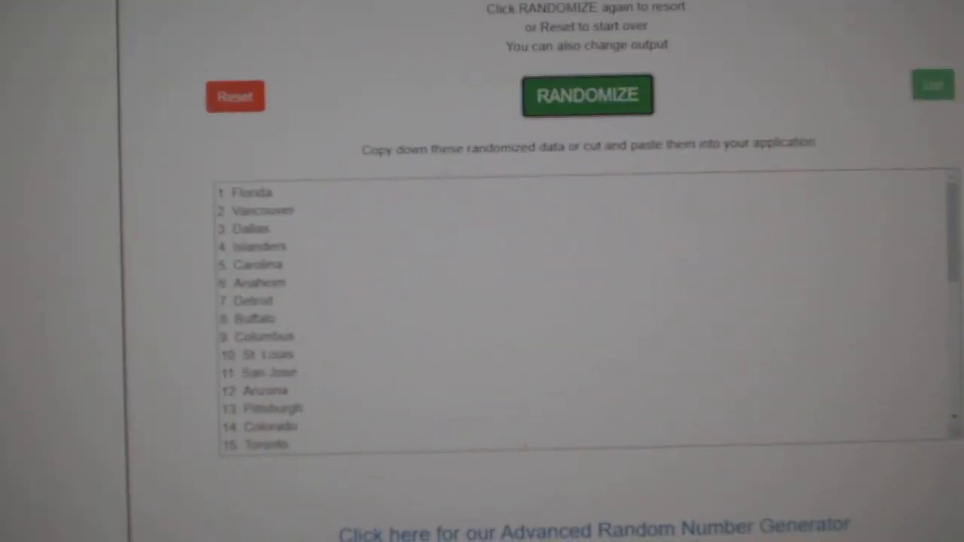
# Step: Randomize the team names list twice to resort the cities
pyautogui.click(587, 95)
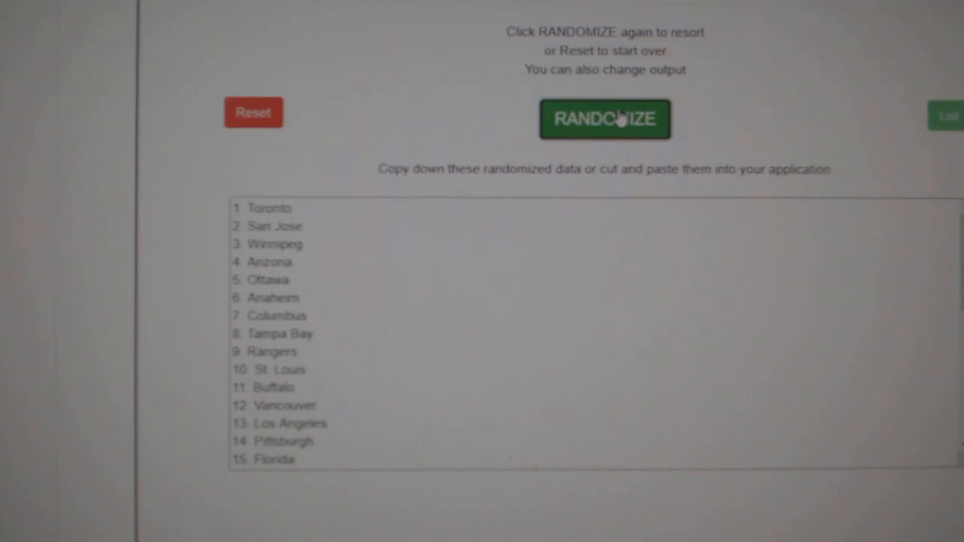
pyautogui.click(604, 119)
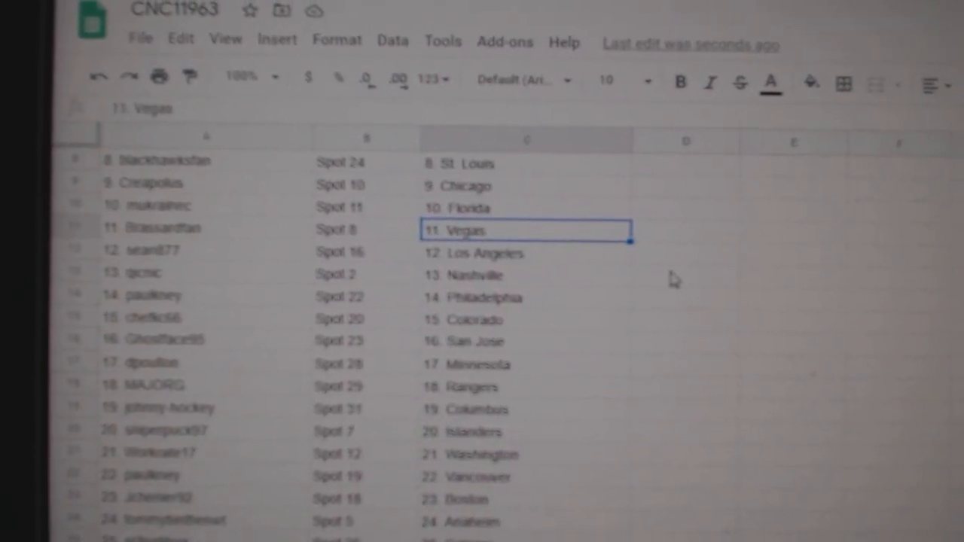
pyautogui.moveTo(580, 330)
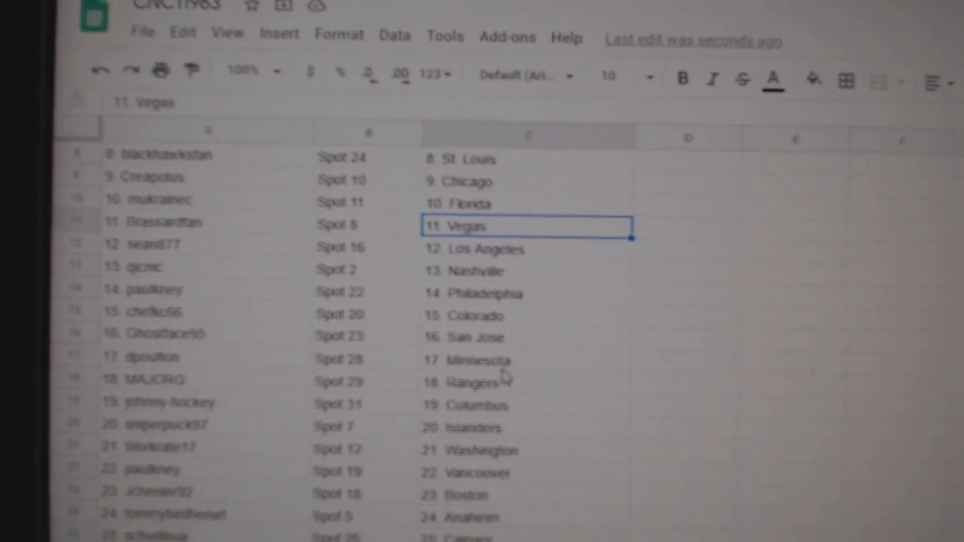
# Step: Scroll down the CNC11963 sheet to review player, spot and team pairings through entry 31
pyautogui.scroll(-3)
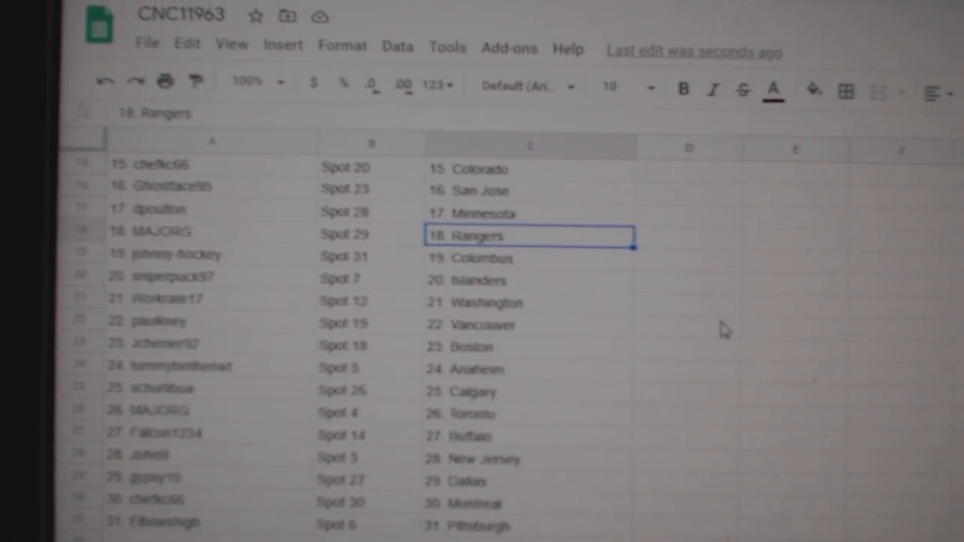